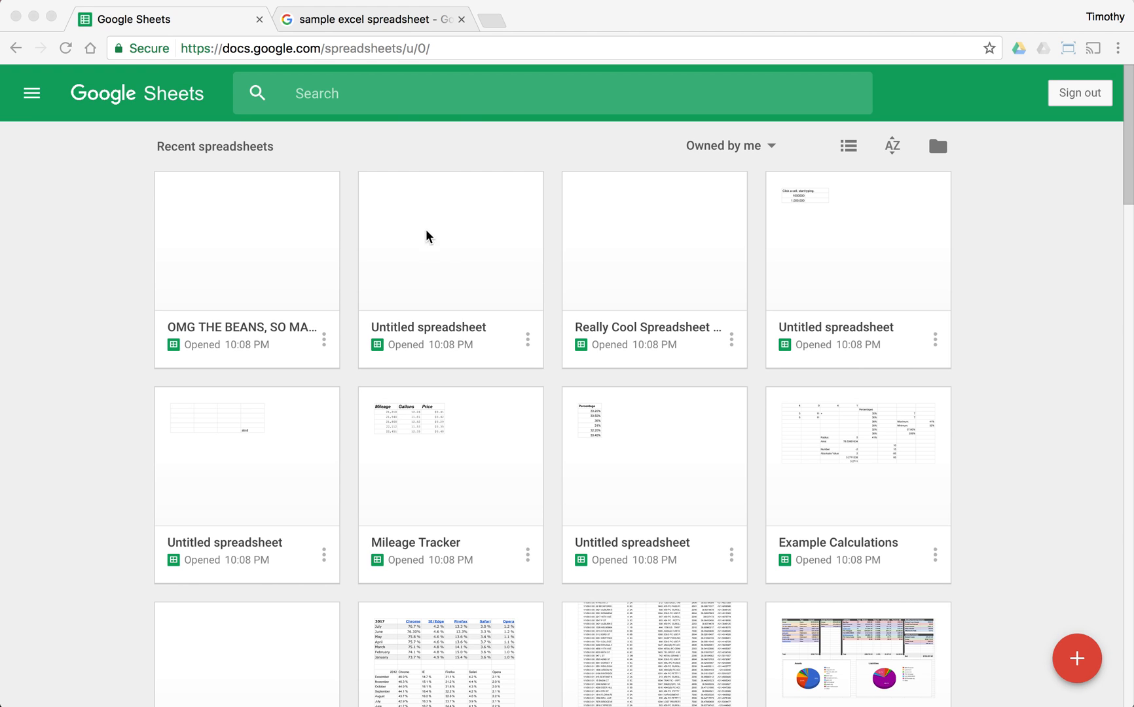
mouse_move(399, 223)
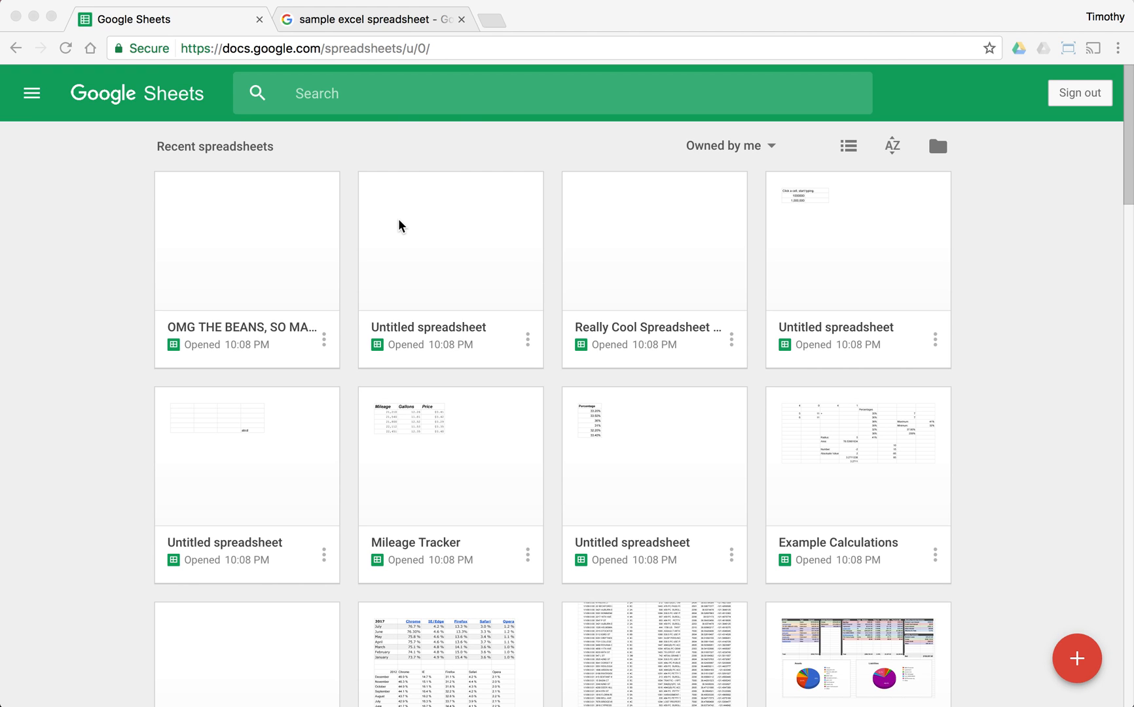
mouse_move(934, 552)
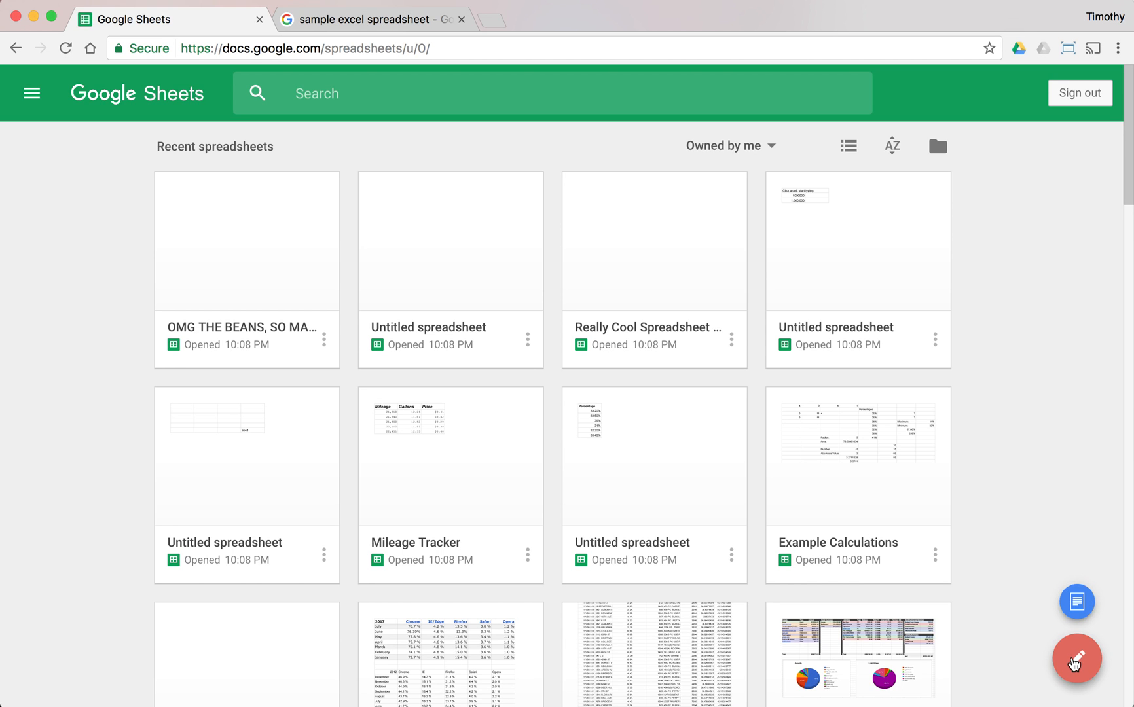
Step: Create a new blank spreadsheet from the Google Sheets home page
click(1074, 653)
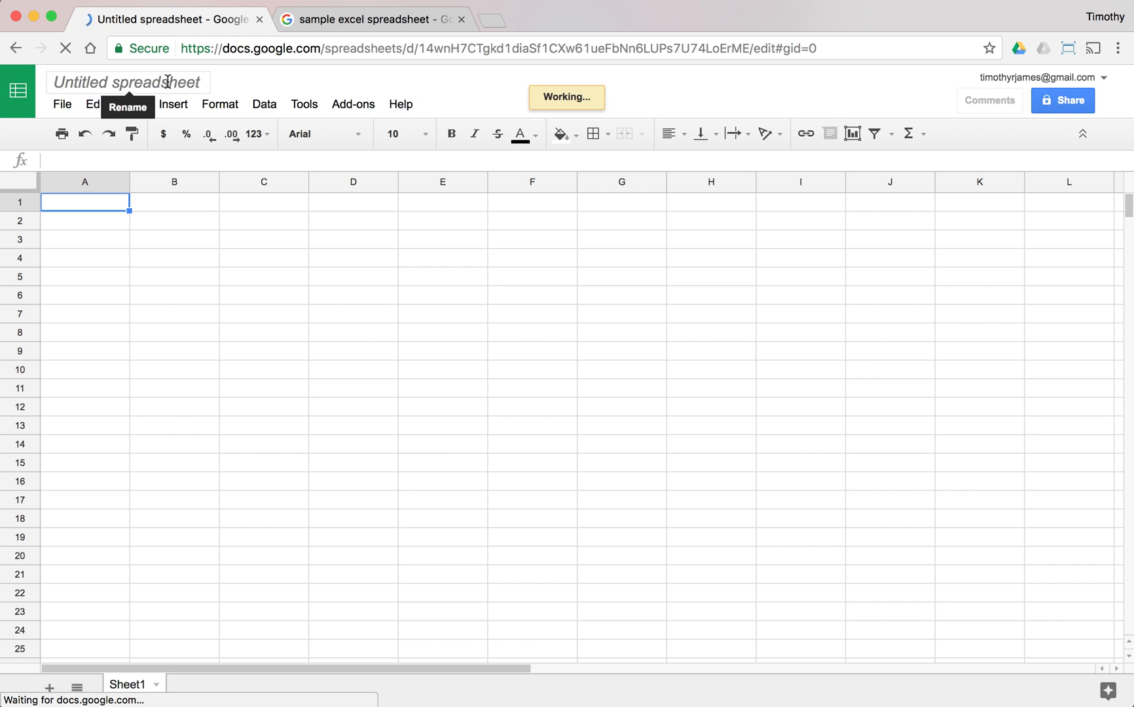
Step: Rename the untitled spreadsheet to 'Excel Import Example'
click(128, 82)
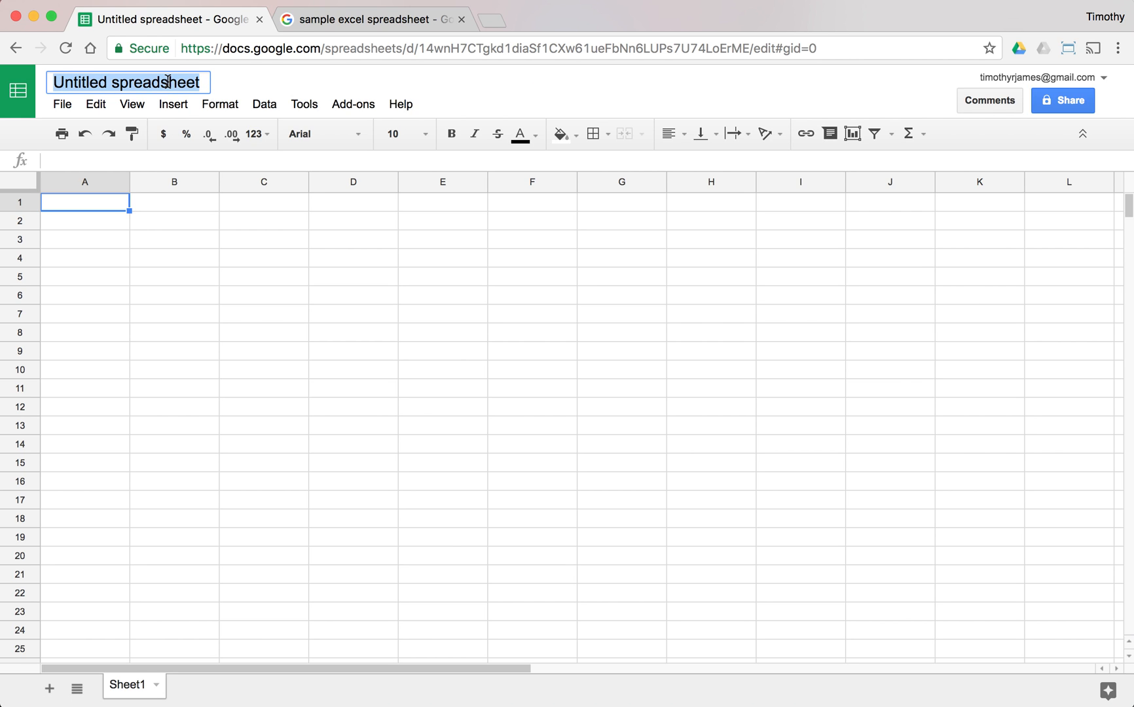
text(Excel Import Example)
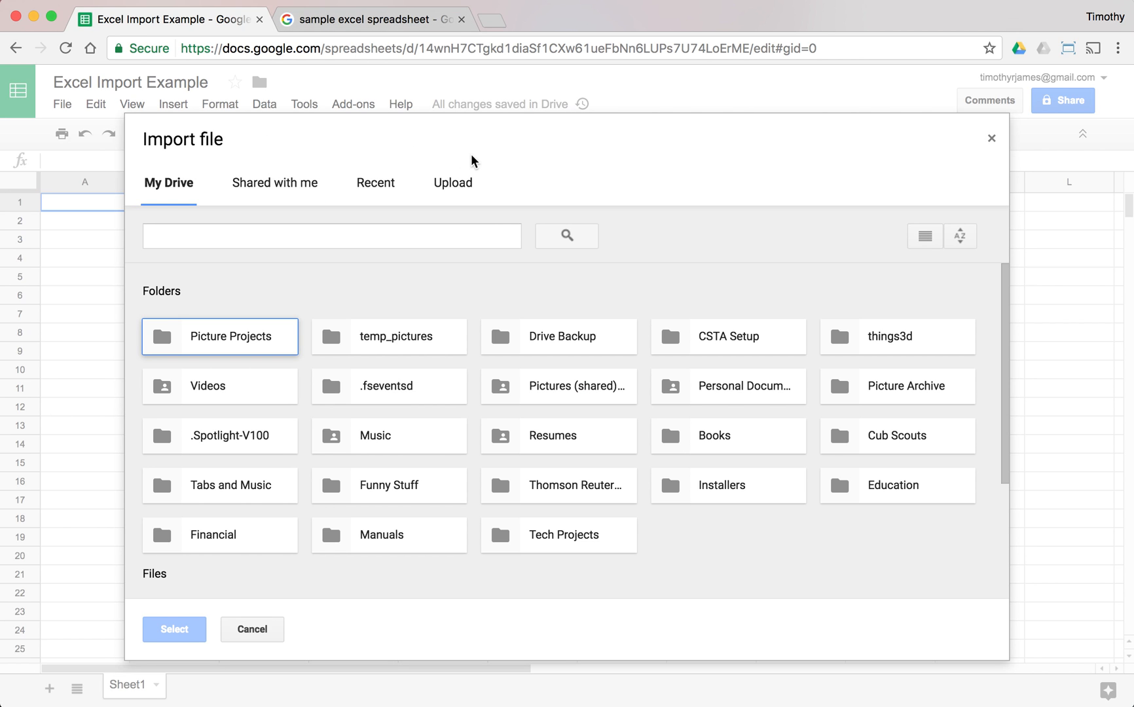
Step: Switch the Import file window to the Upload option for files from the computer
click(370, 18)
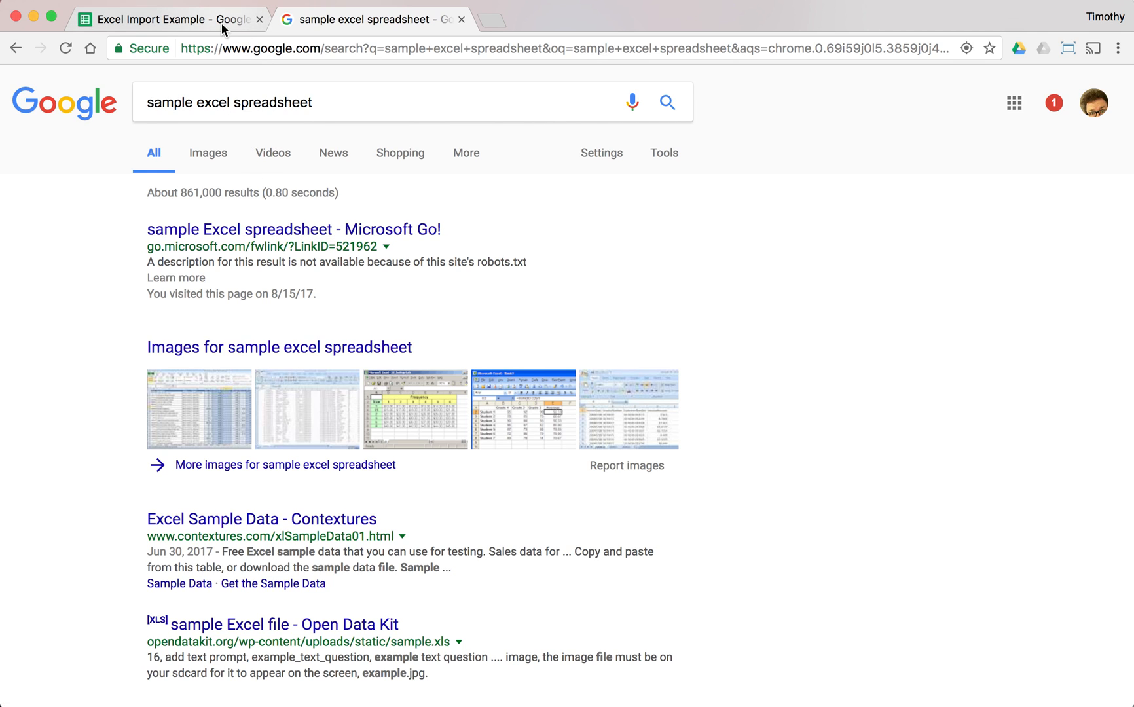
click(313, 229)
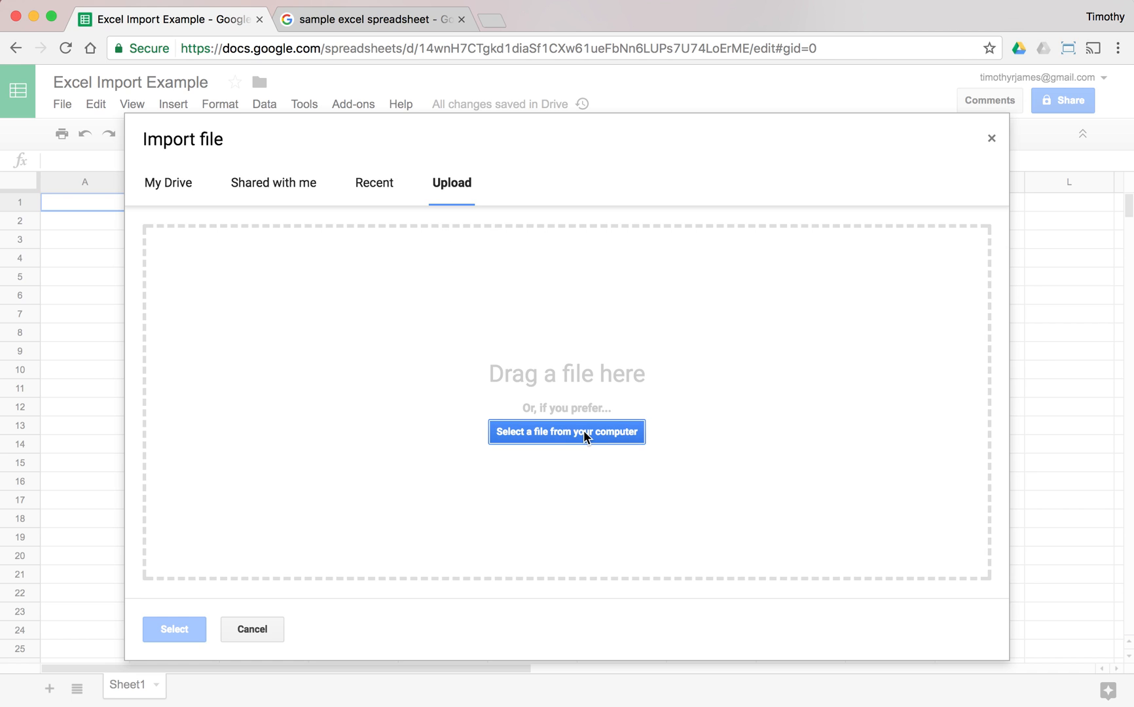
Step: Choose Financial Sample.xlsx from the Desktop as the file to import
click(567, 431)
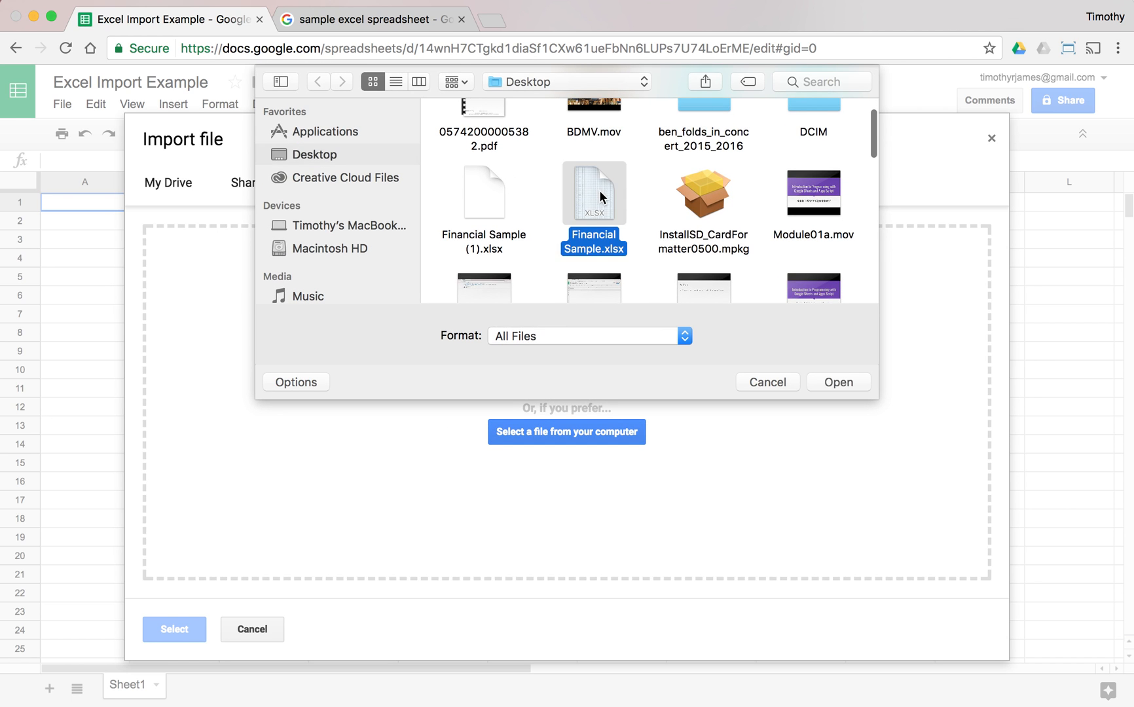
click(838, 381)
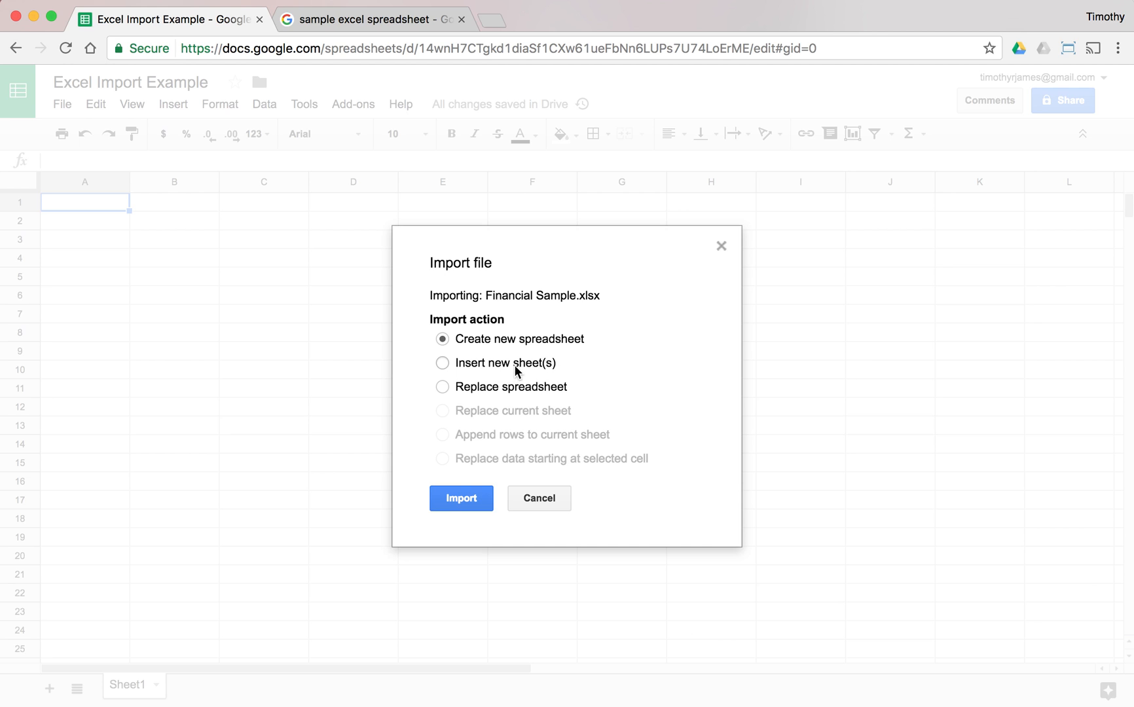
Step: Import the file with 'Insert new sheet(s)', adding Sheet1 (1) beside Sheet1
click(442, 362)
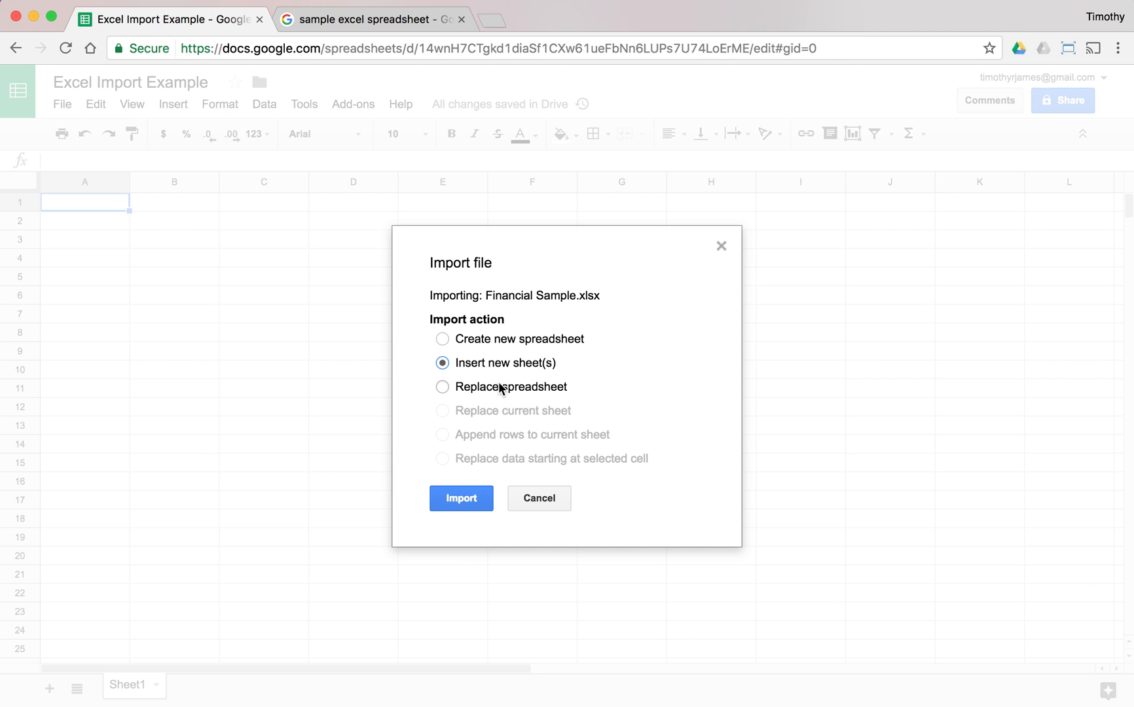
mouse_move(480, 434)
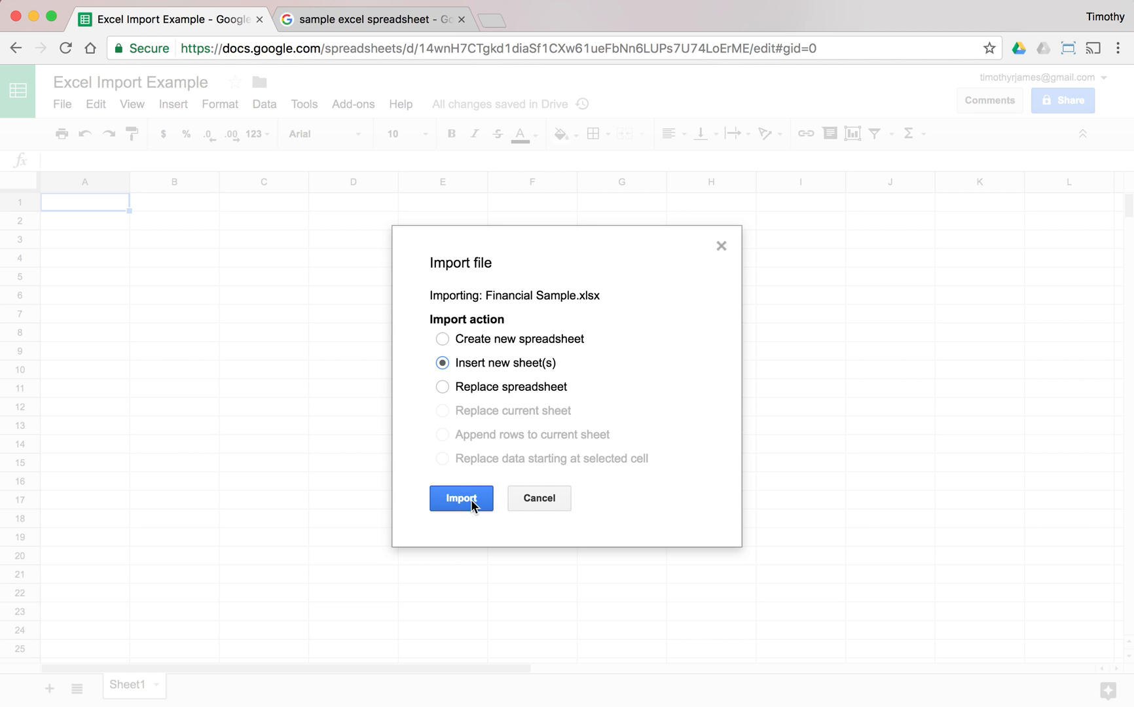
click(461, 498)
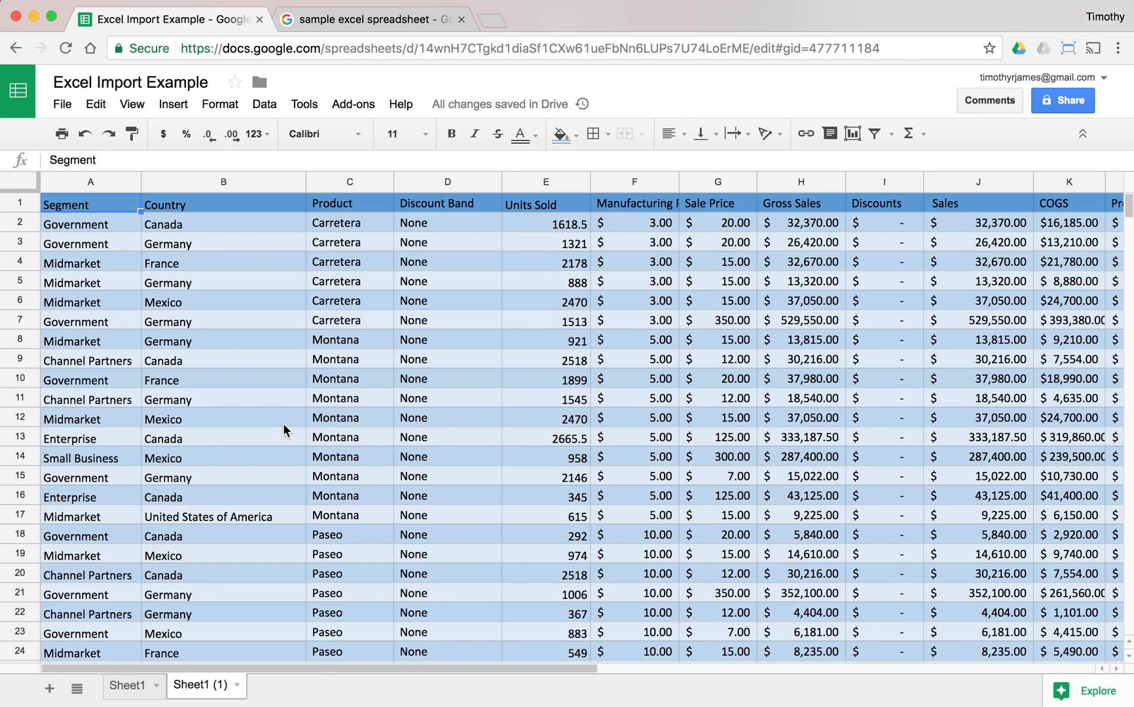
mouse_move(199, 692)
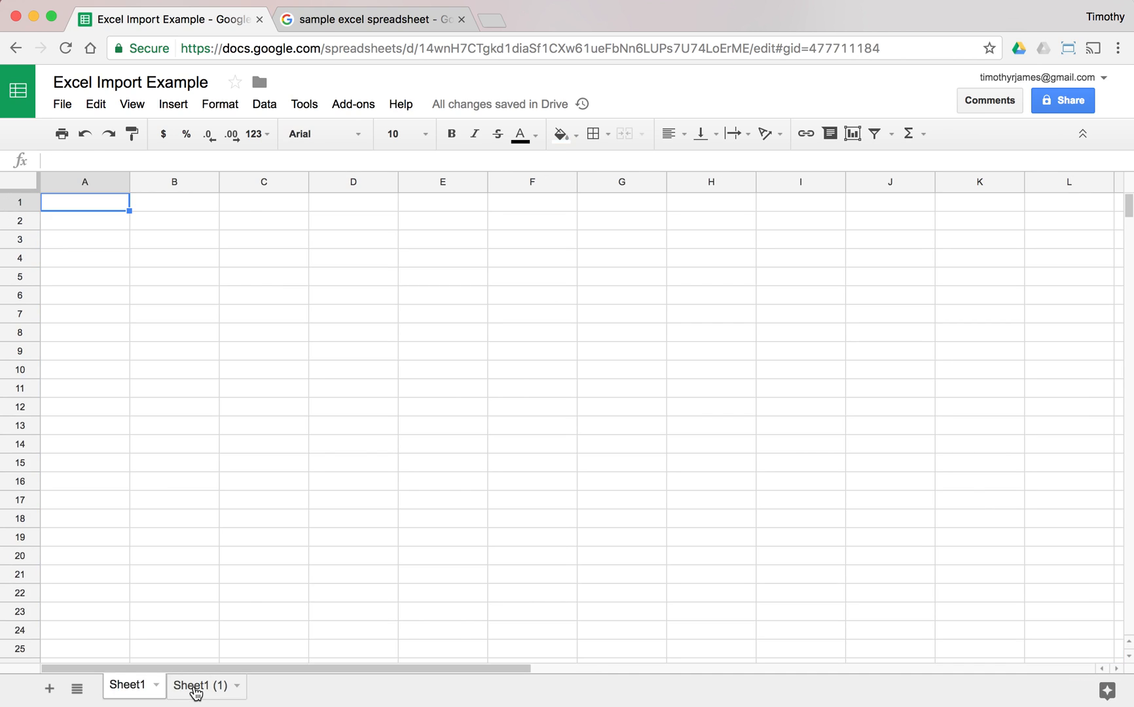
click(198, 703)
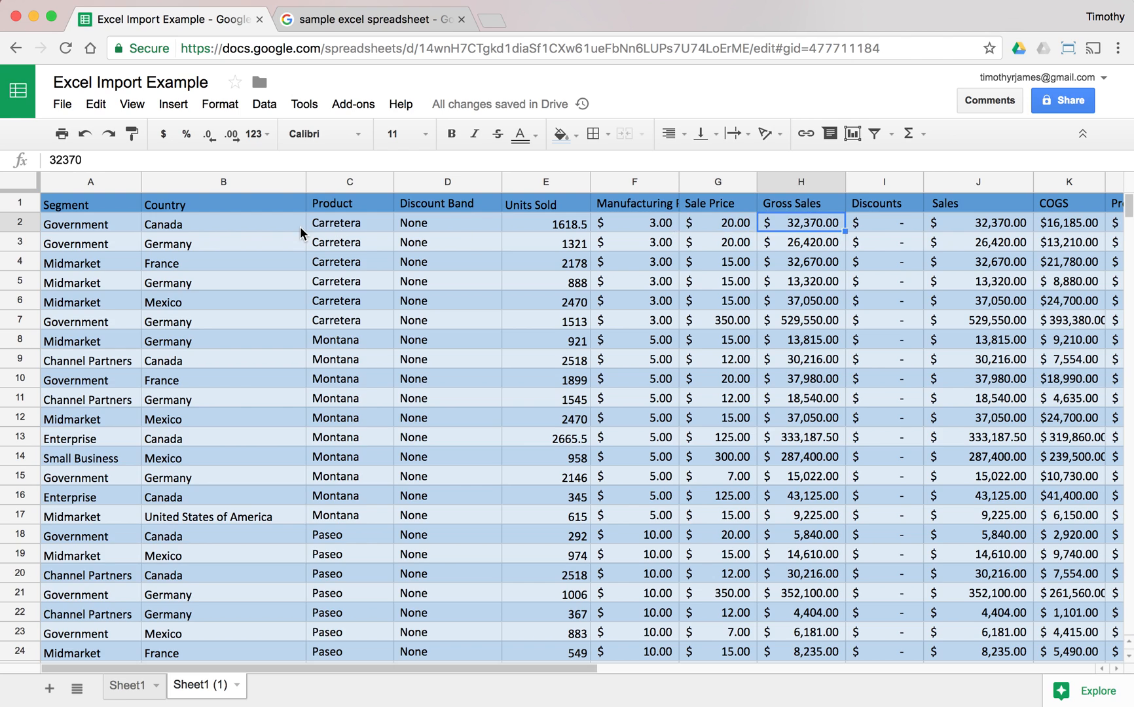
click(635, 261)
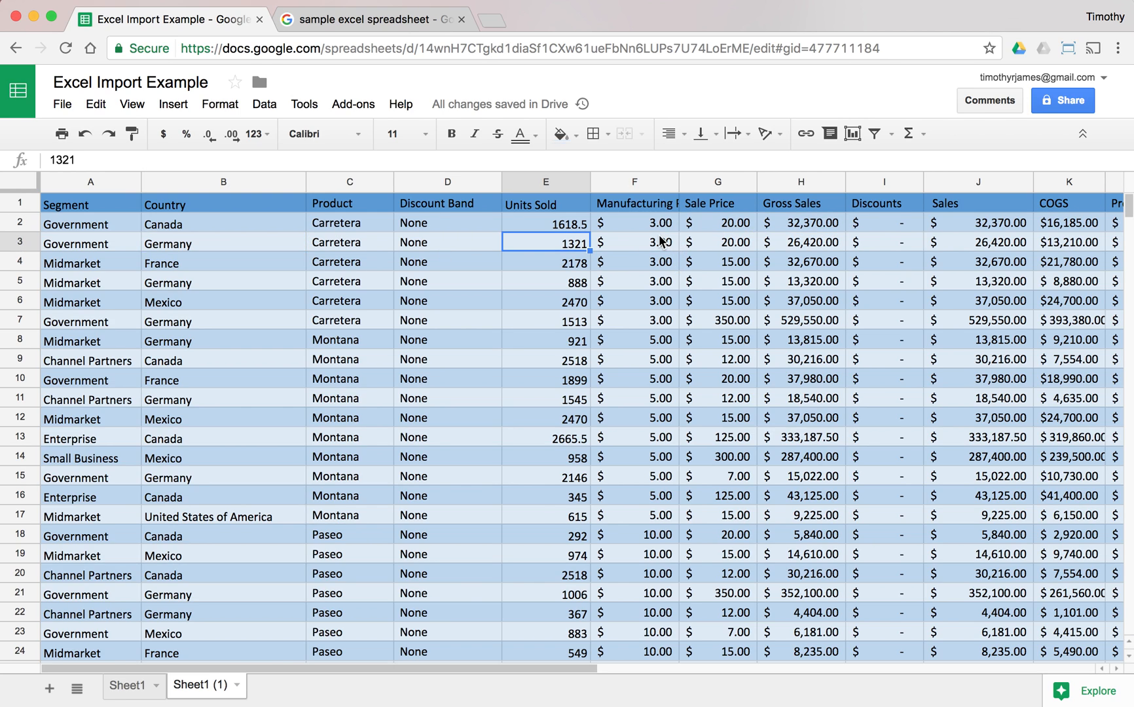
click(635, 243)
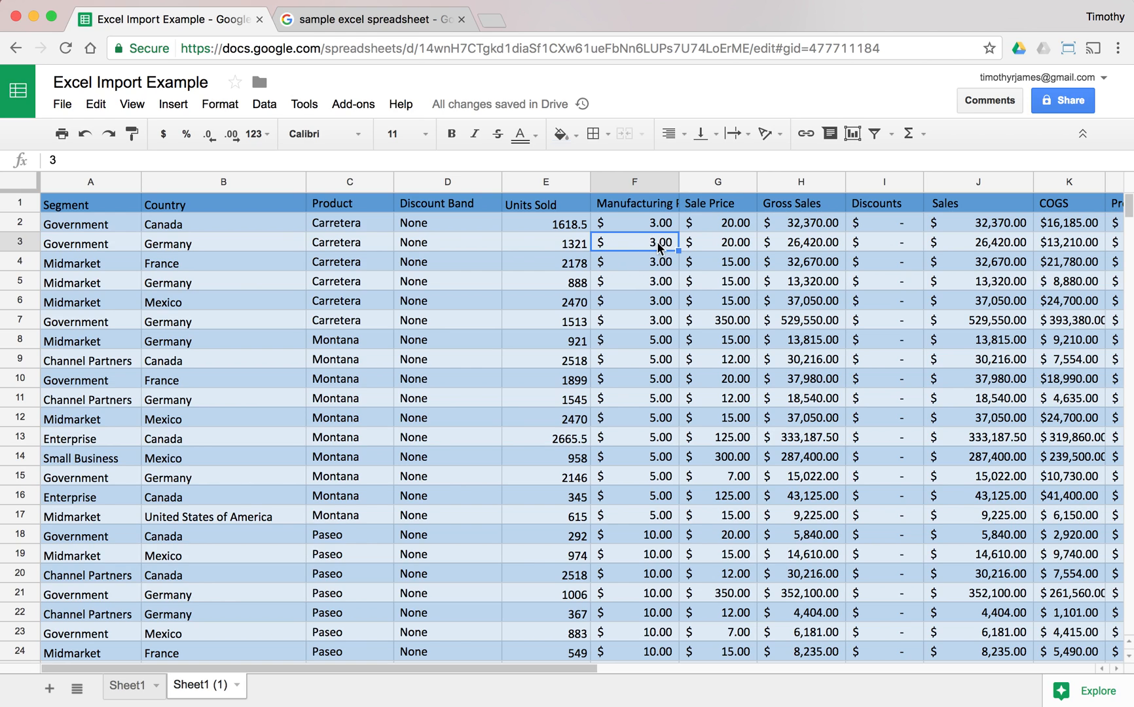
mouse_move(487, 224)
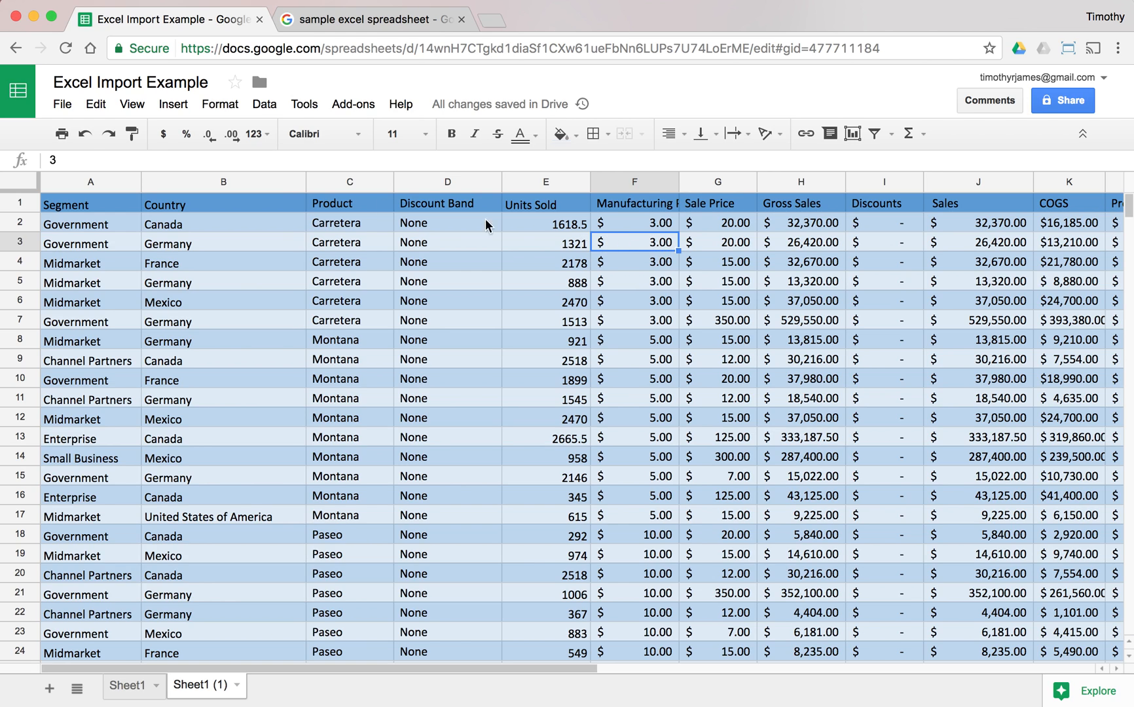
text(3)
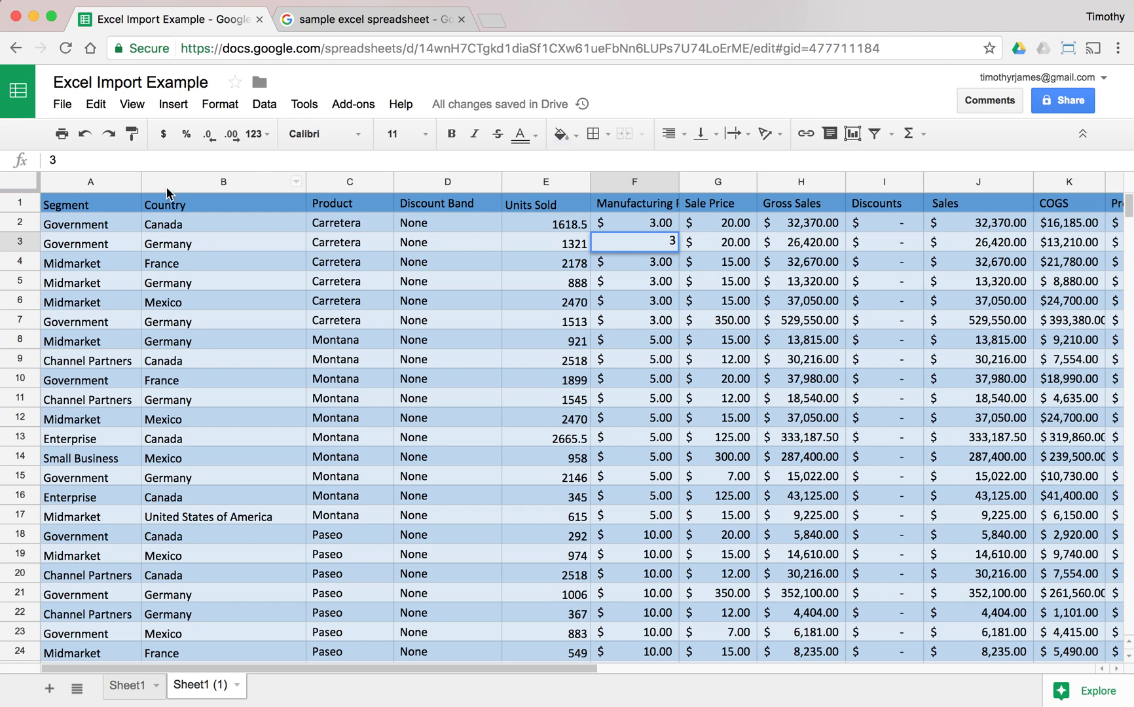
click(801, 280)
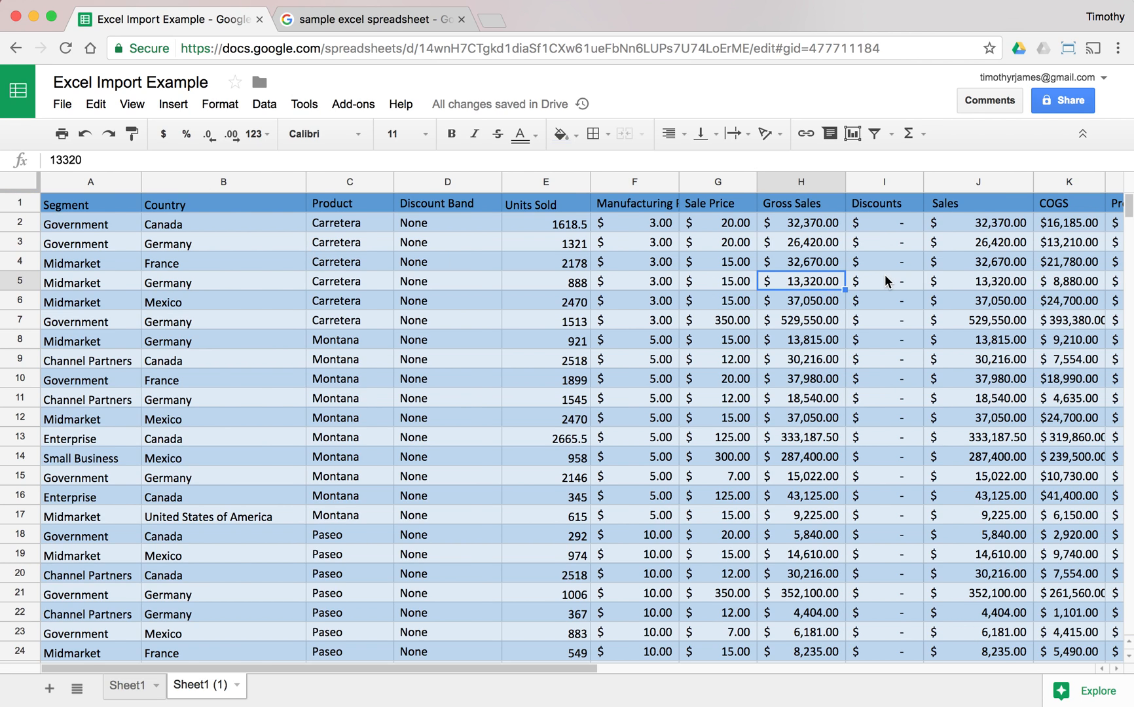
scroll(right, 3)
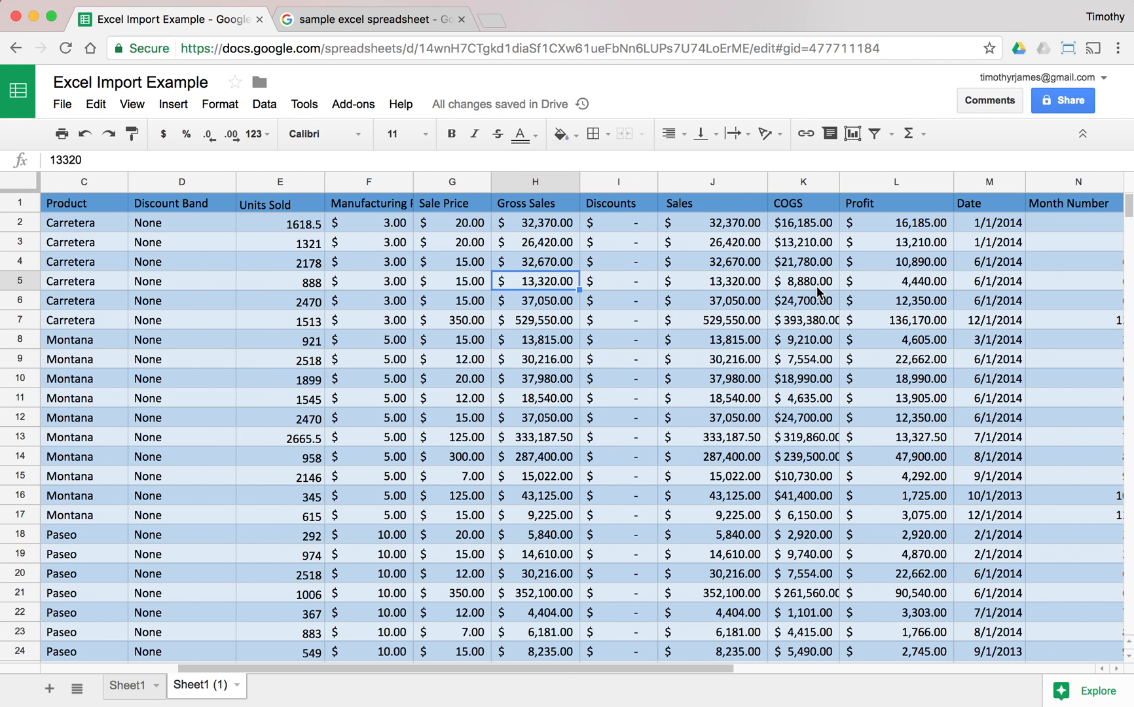
click(802, 280)
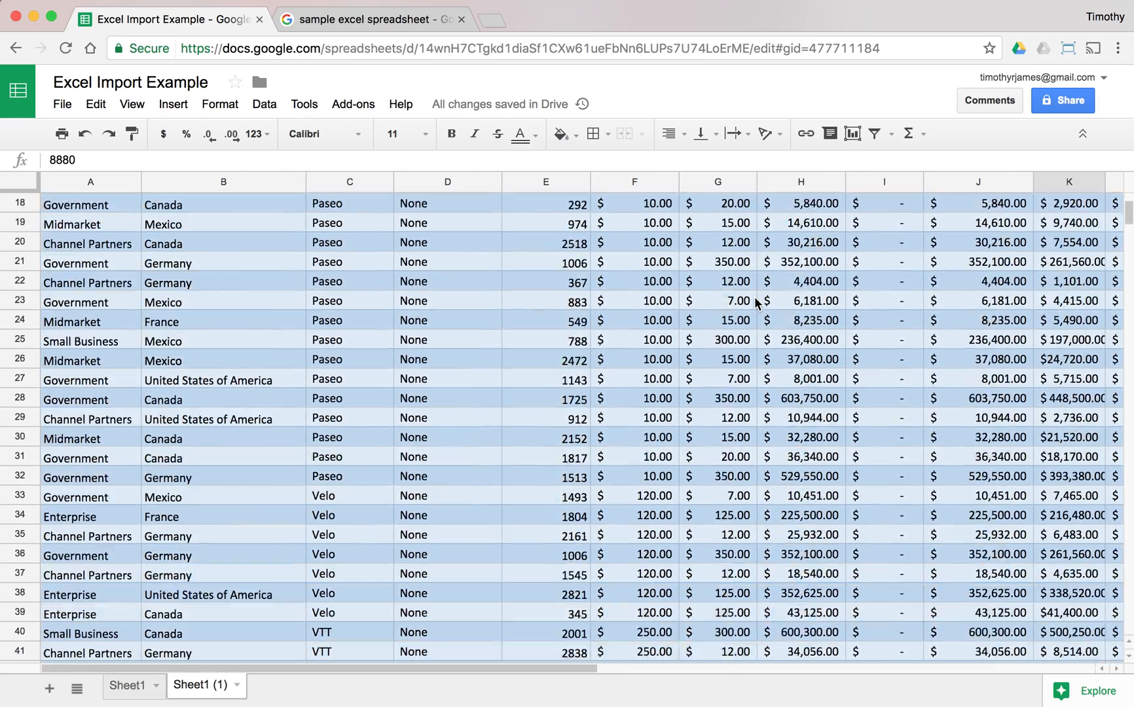
scroll(down, 3)
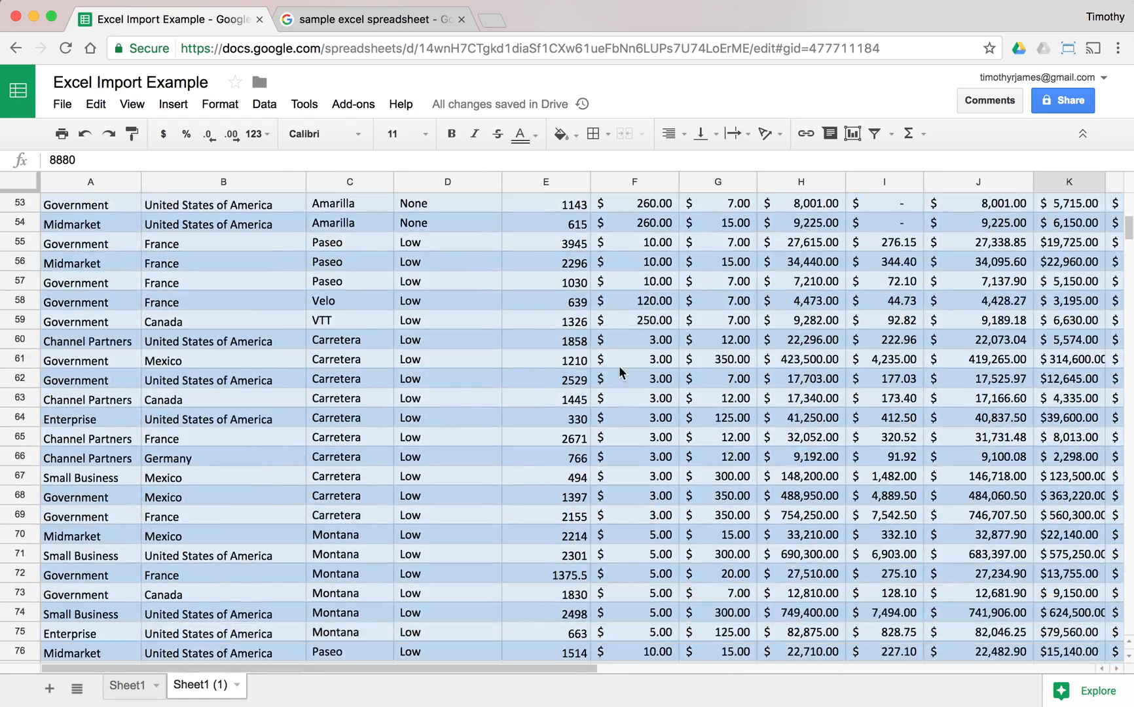
scroll(down, 3)
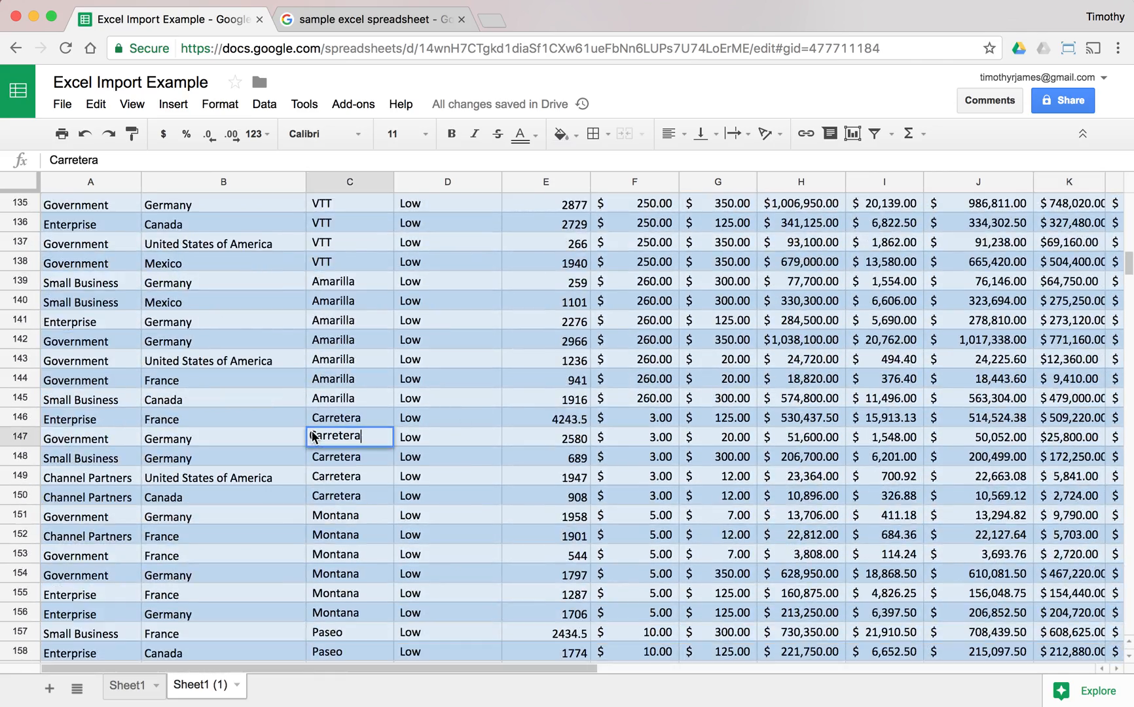
click(348, 418)
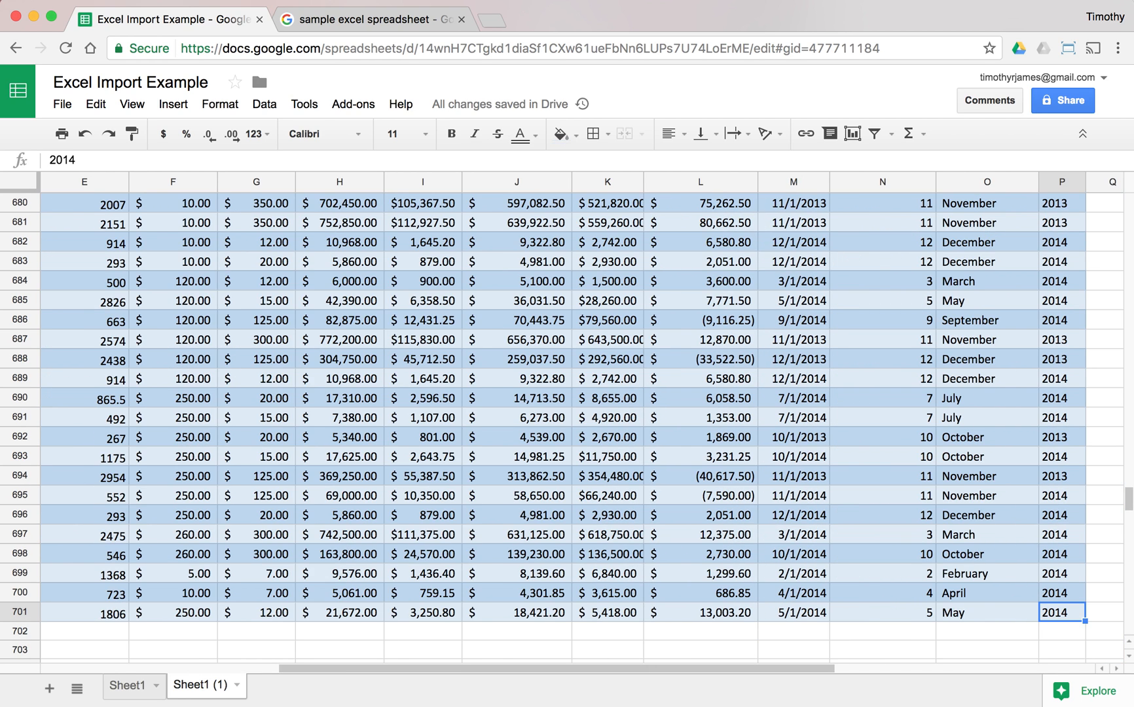
mouse_move(301, 365)
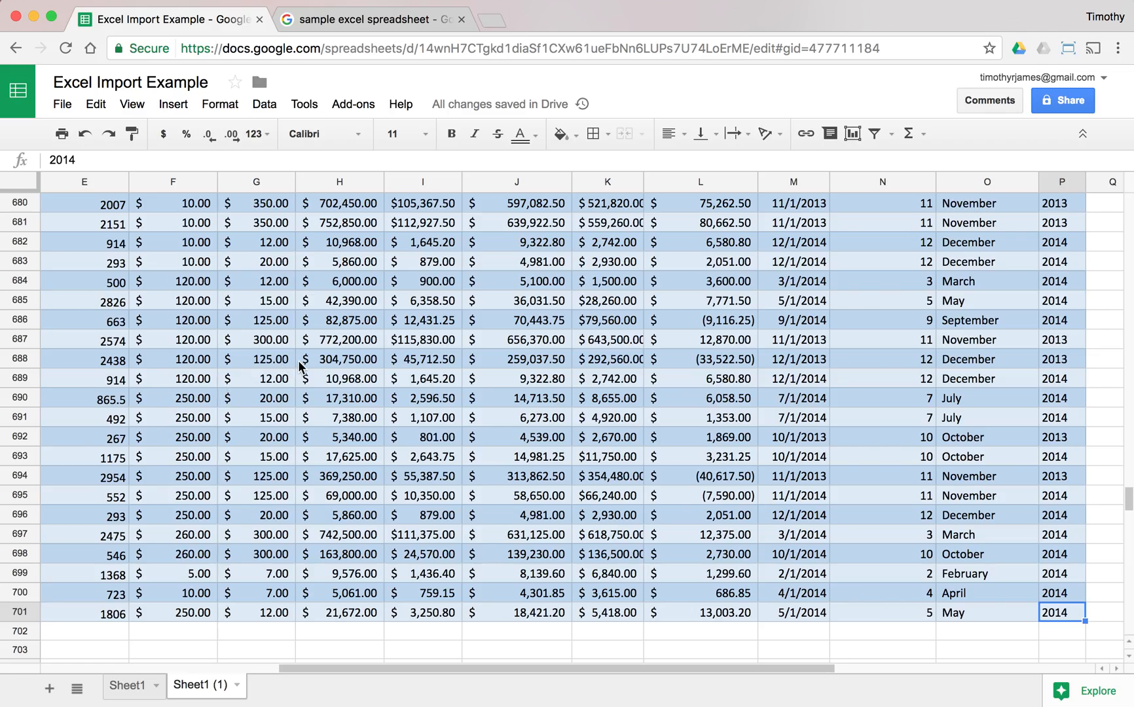